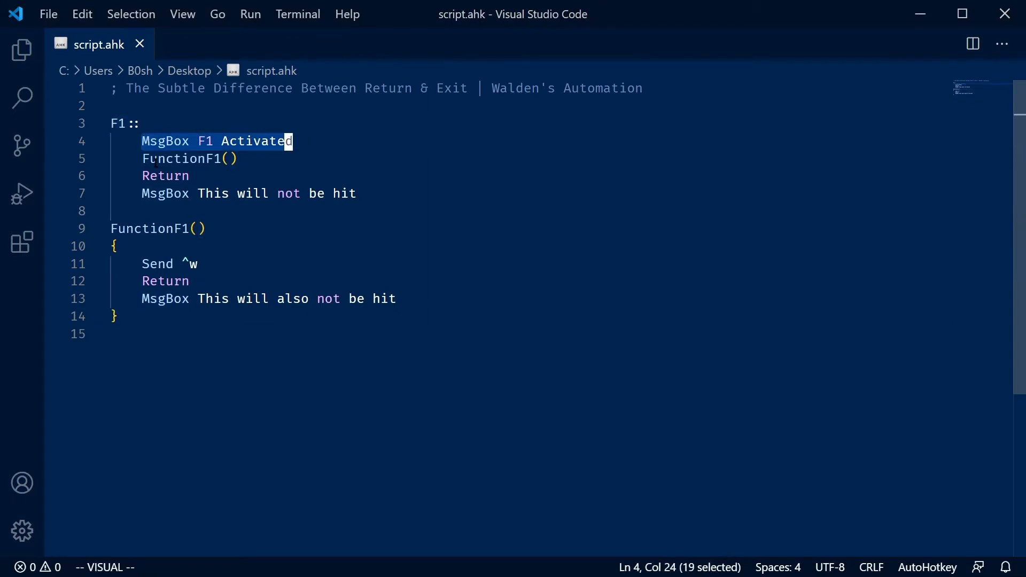
# - Review the F1 hotkey label and save the script
pyautogui.press('Escape')
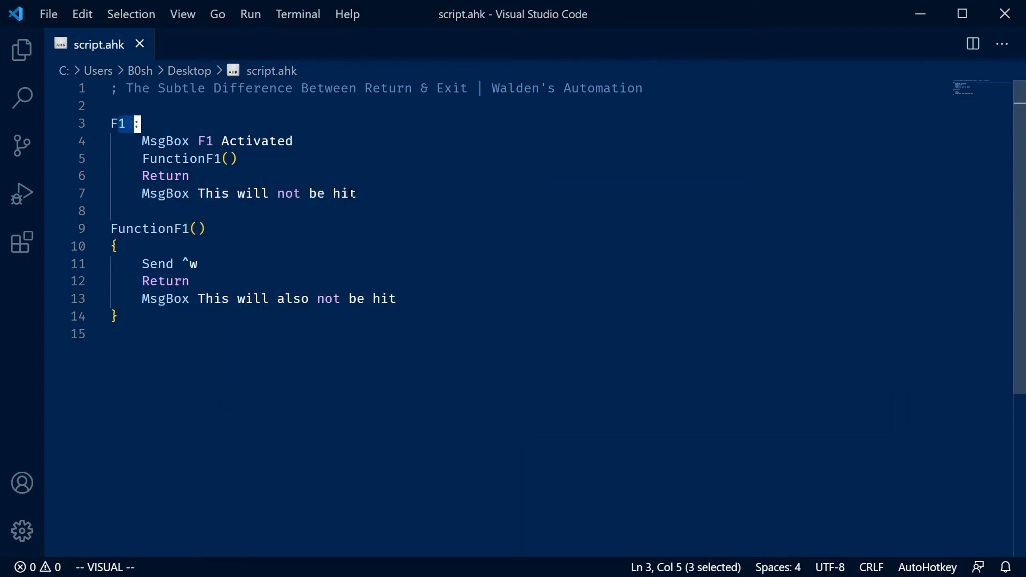
pyautogui.doubleClick(164, 176)
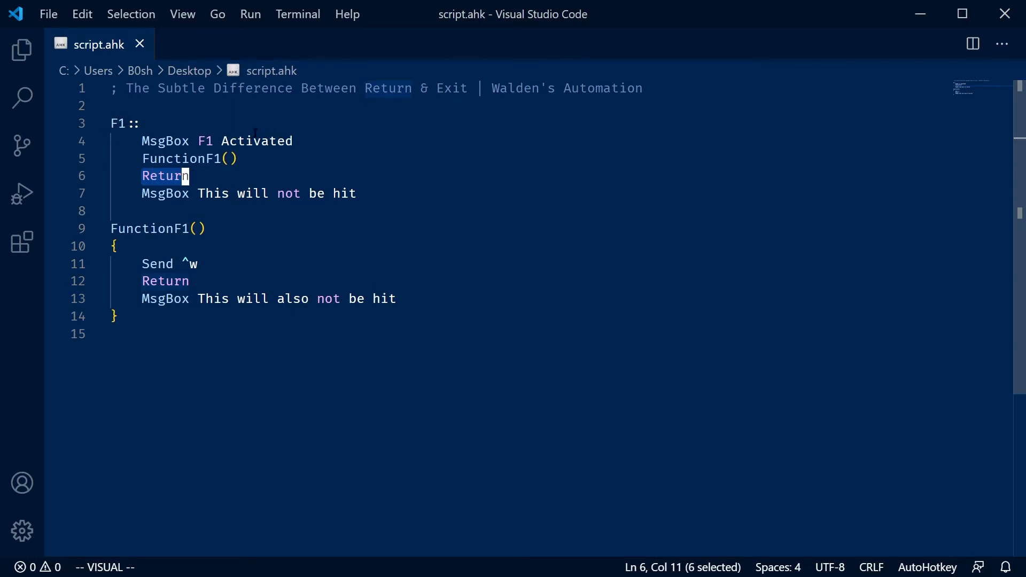
pyautogui.press('Escape')
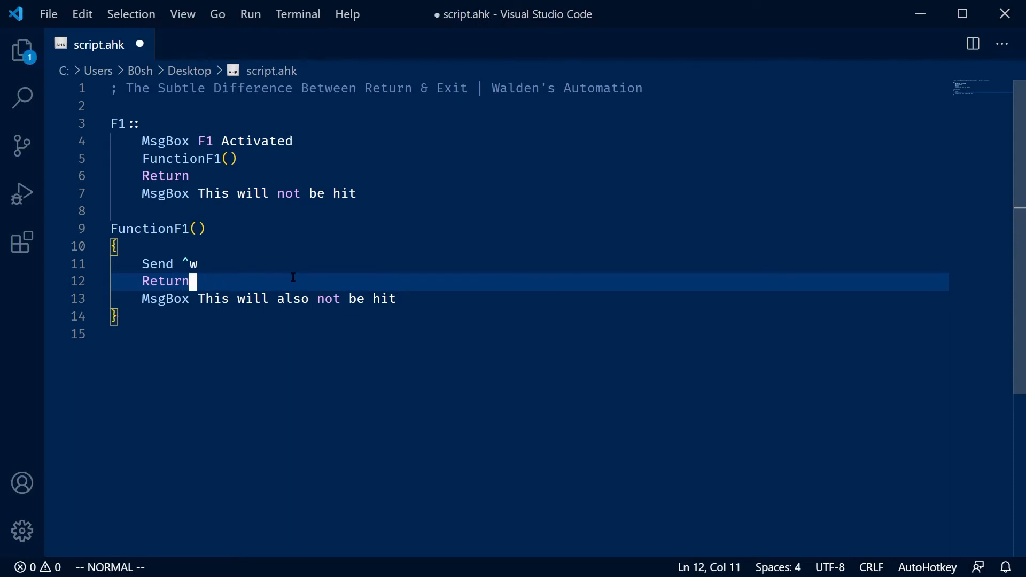
pyautogui.press('ctrl+s')
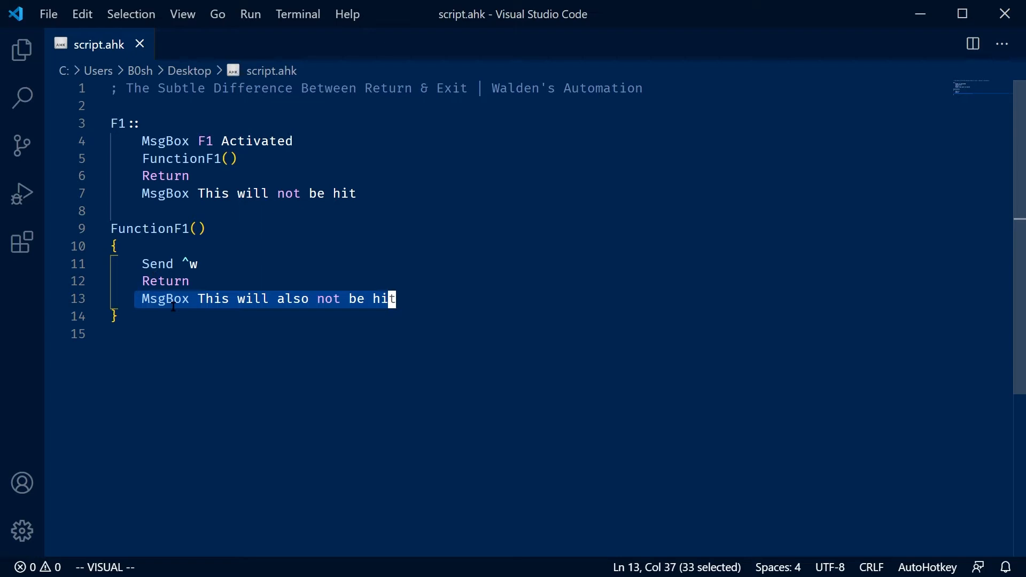
# - Add 'MsgBox This will be hit' after the FunctionF1 call and dismiss both resulting messages
pyautogui.press('Escape')
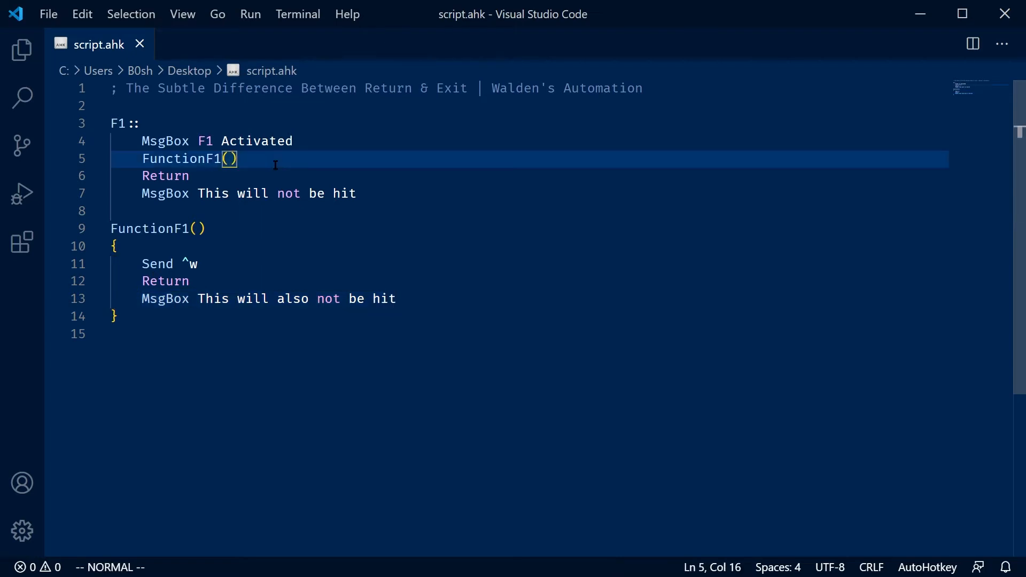
pyautogui.write('MsgBox This will be h')
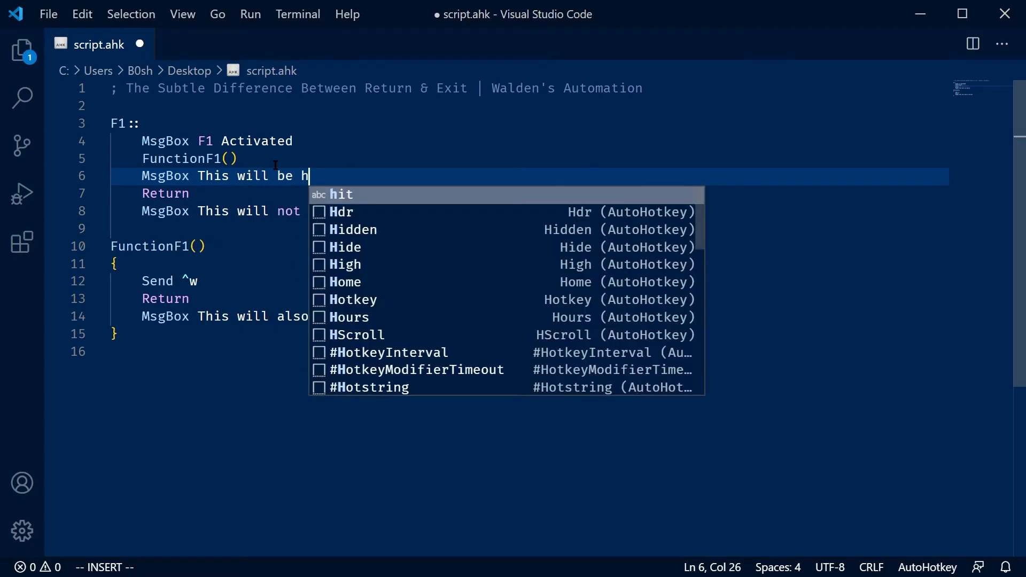
pyautogui.press('Escape')
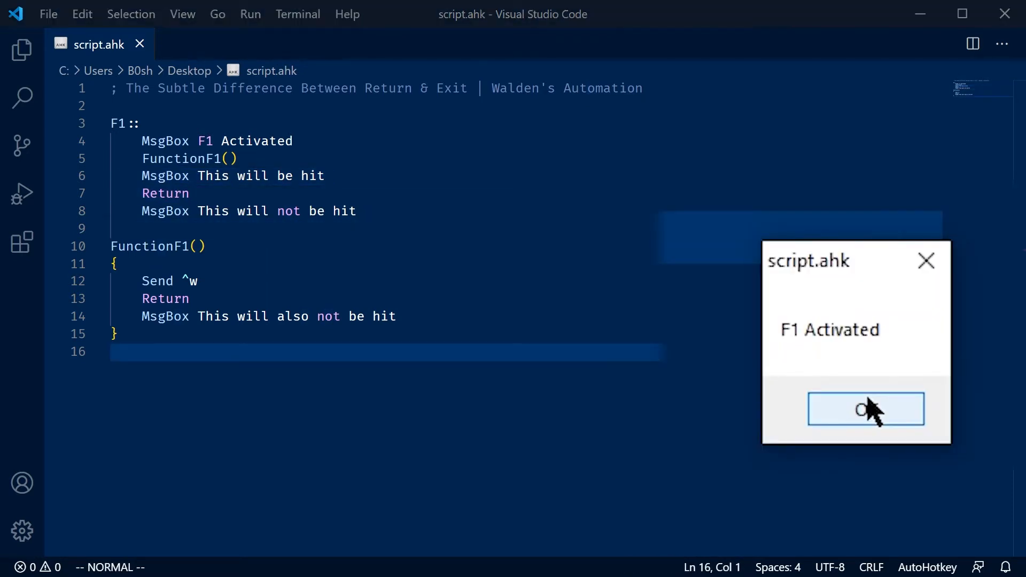
pyautogui.click(865, 409)
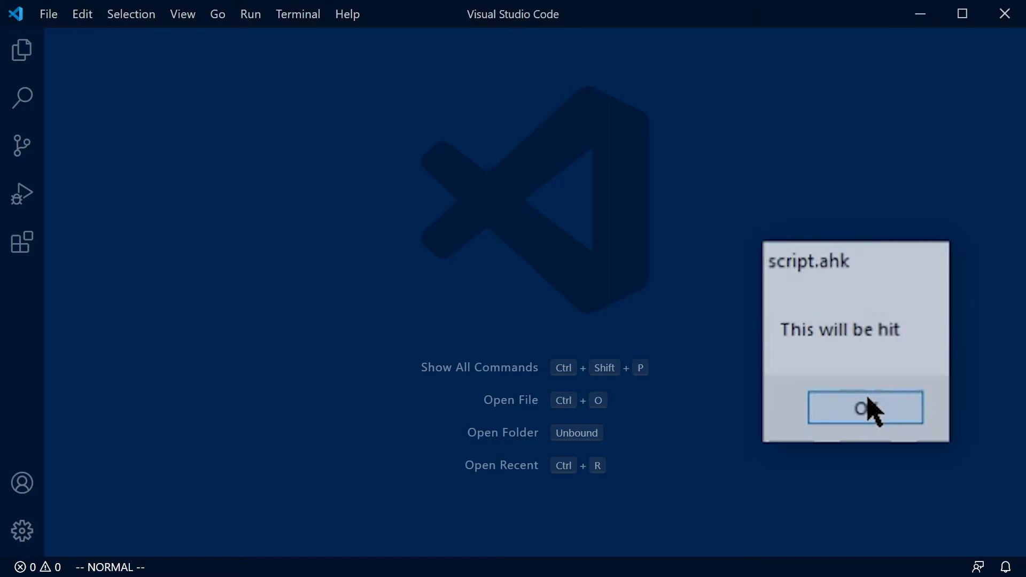
pyautogui.click(864, 408)
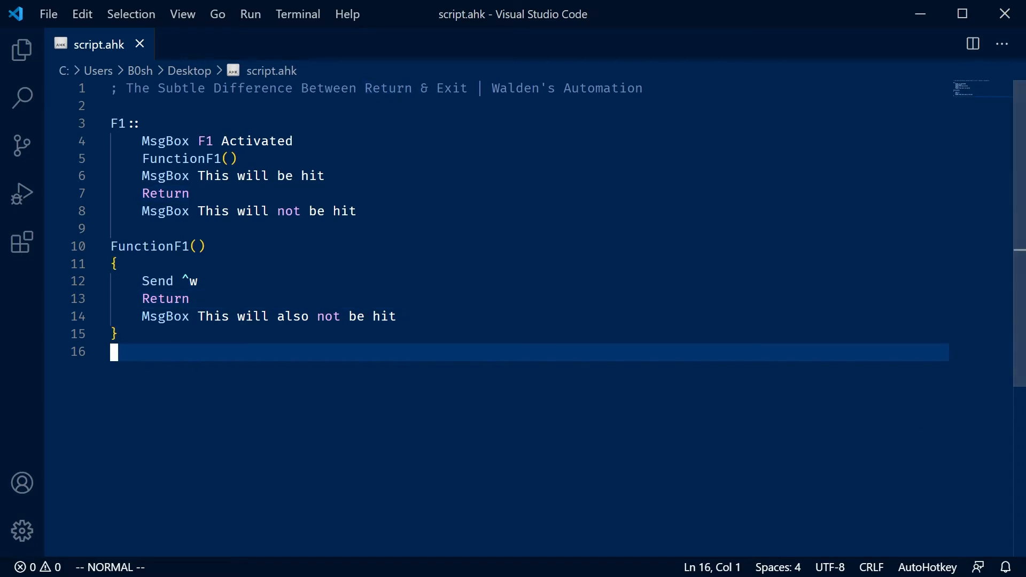
pyautogui.moveTo(487, 418)
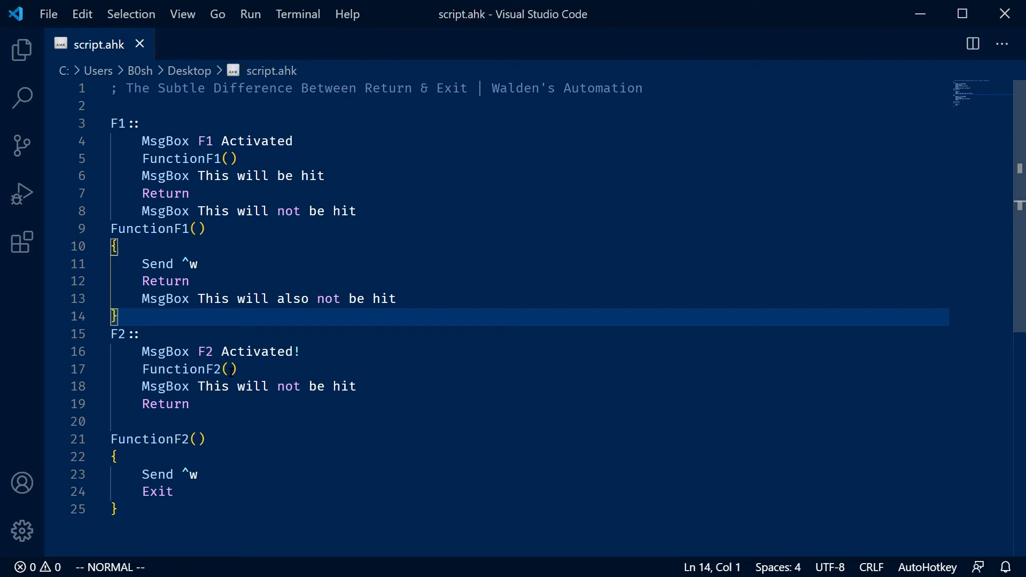
# - Paste the F2 hotkey and FunctionF2 with Send ^w ending in Exit
pyautogui.doubleClick(158, 492)
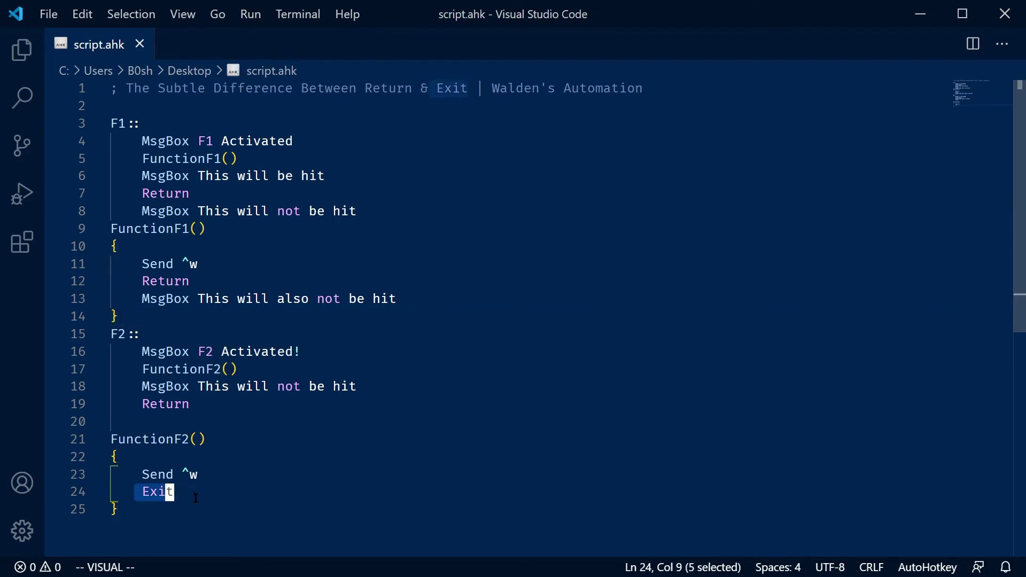
pyautogui.press('Escape')
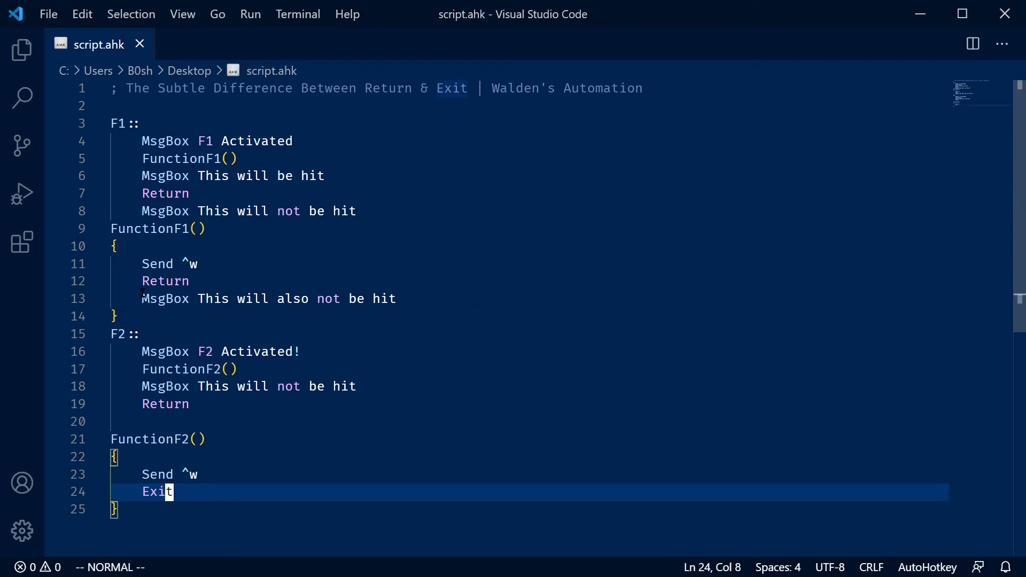
pyautogui.press('v')
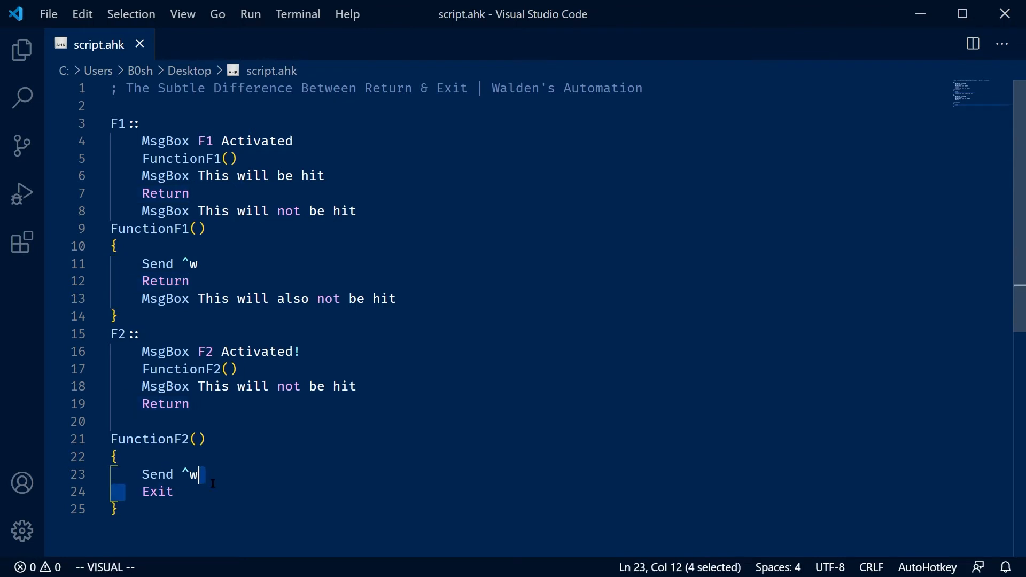
pyautogui.moveTo(158, 492)
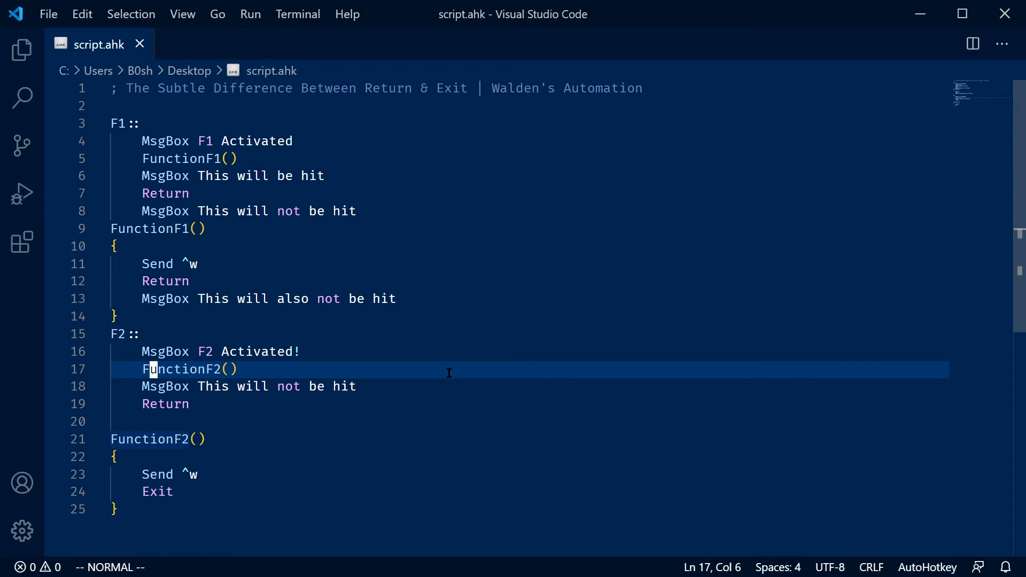
pyautogui.moveTo(385, 386)
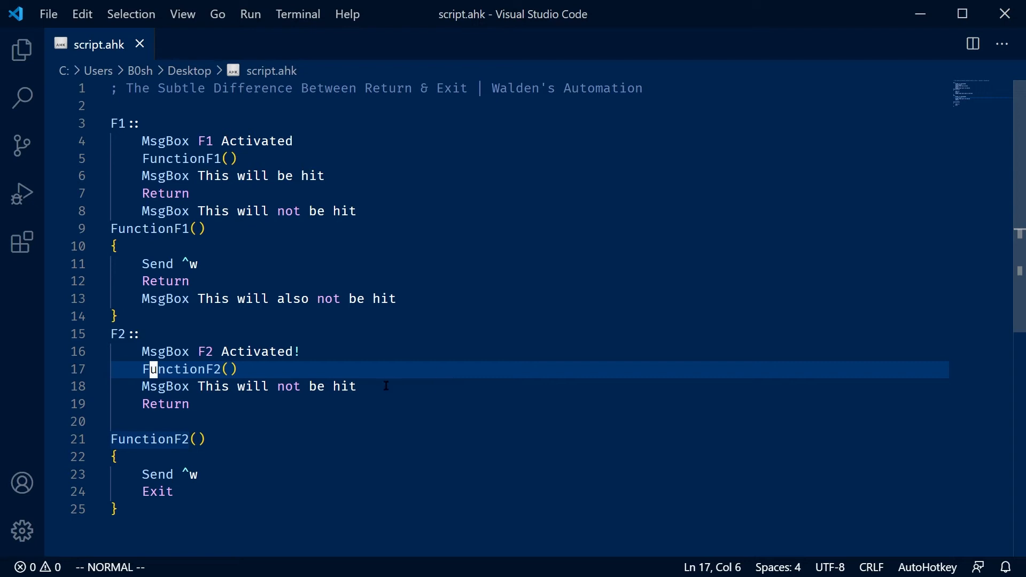
# - Add 'MsgBox This won't be hit either' after the Exit line in FunctionF2
pyautogui.press('j')
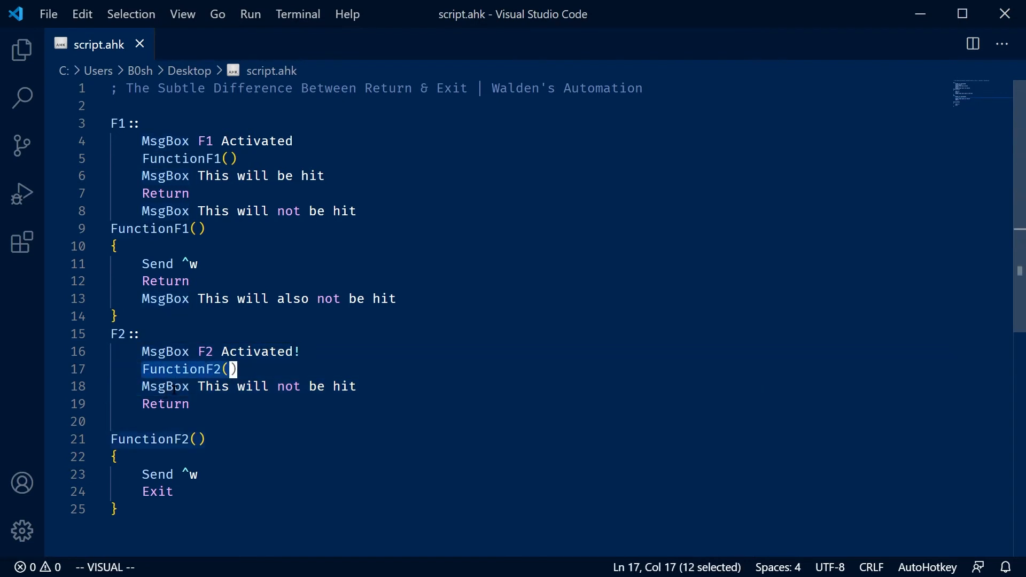
pyautogui.click(355, 386)
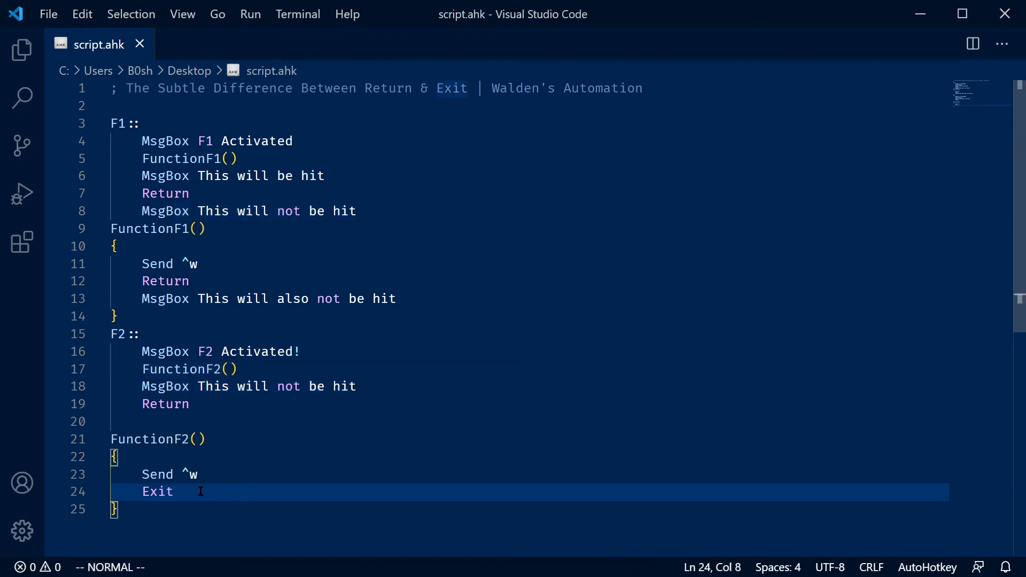
pyautogui.write("MsgBox This won't be hit either")
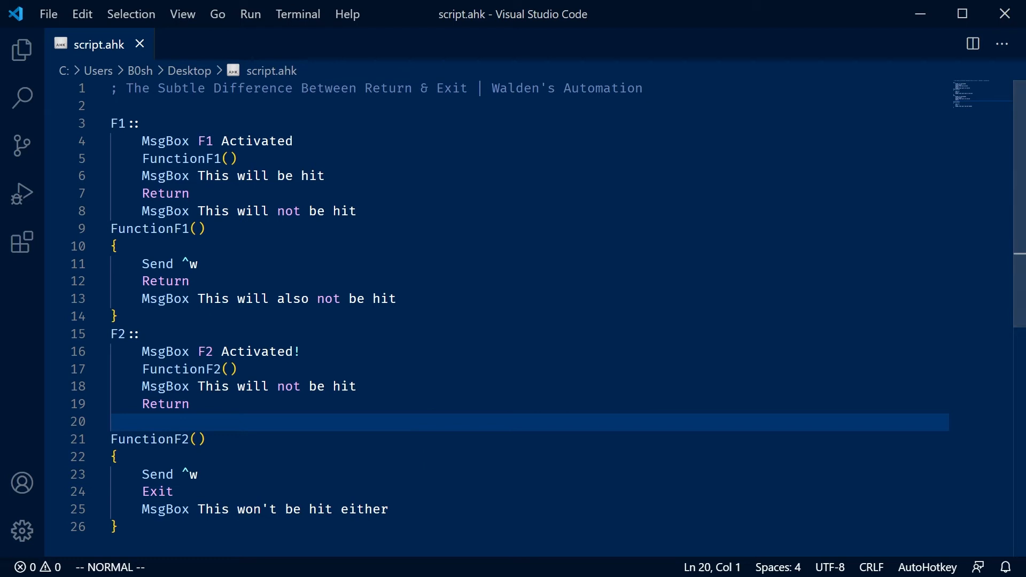
# - Open a new empty line below the 'MsgBox F2 Activated!' line
pyautogui.click(138, 44)
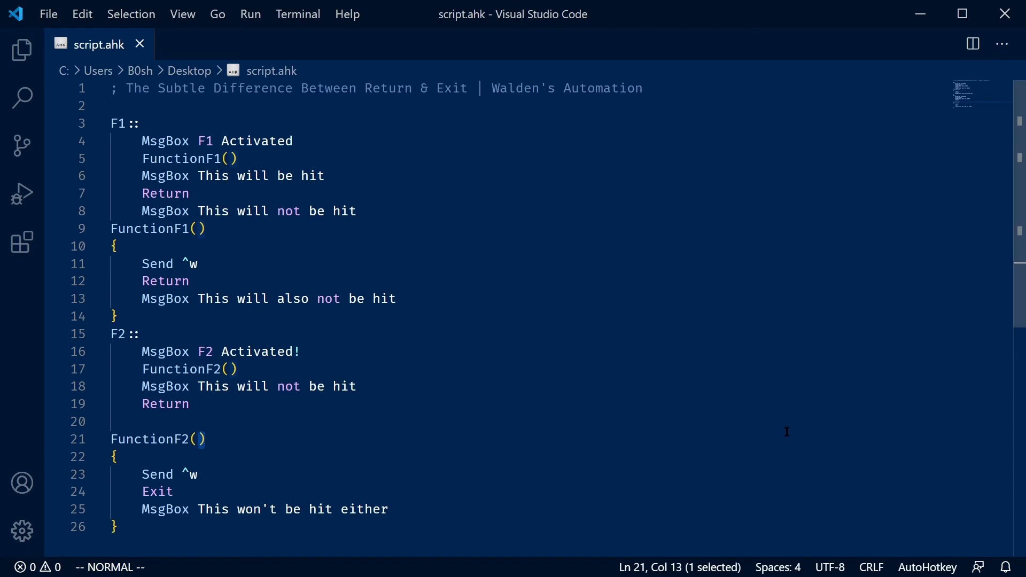
pyautogui.moveTo(660, 364)
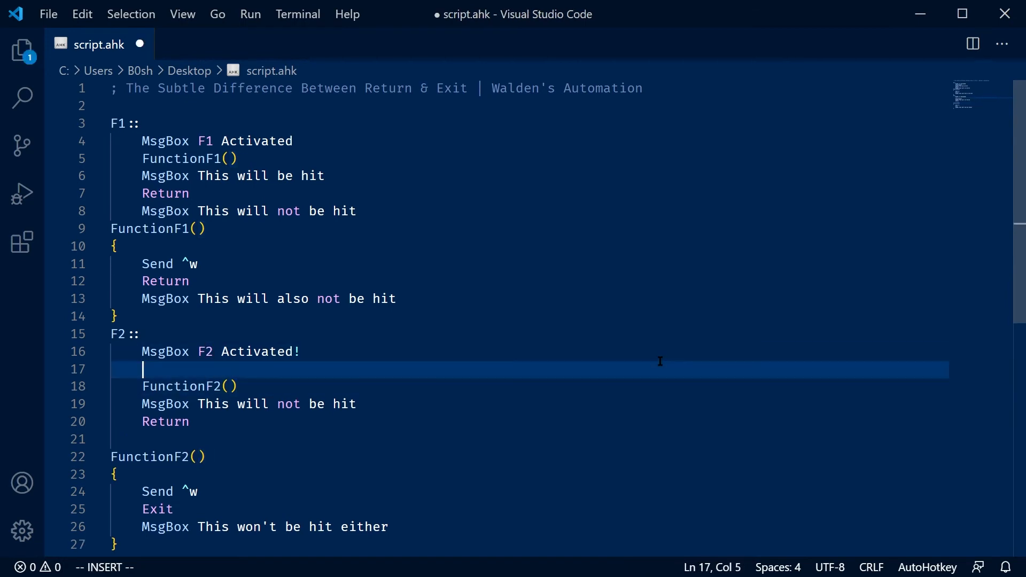
# - Write a Loop of BigFunction()/Check() calls, cut the script to its header and bring up the lessons page
pyautogui.write('Loop {k')
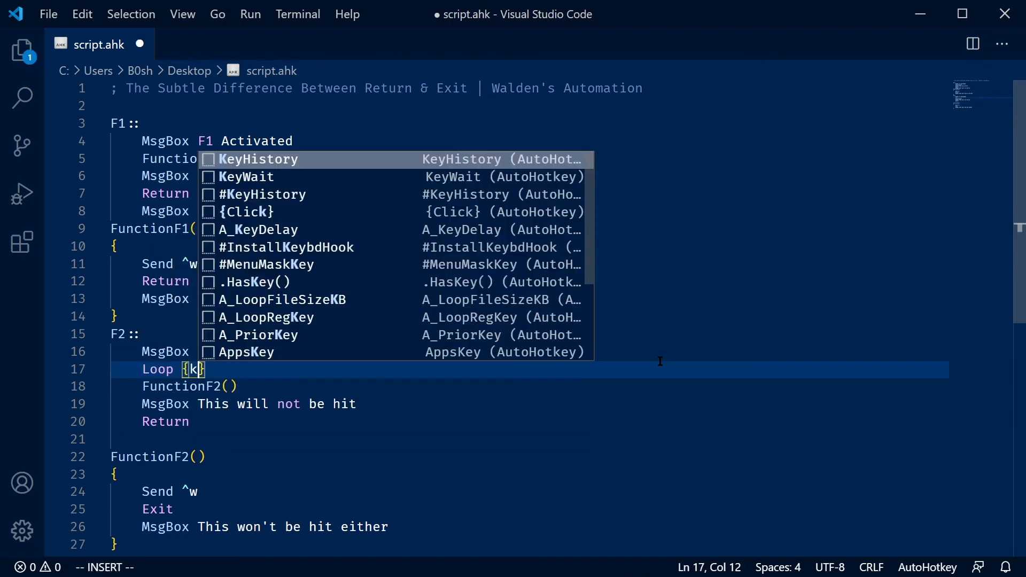
pyautogui.write('A')
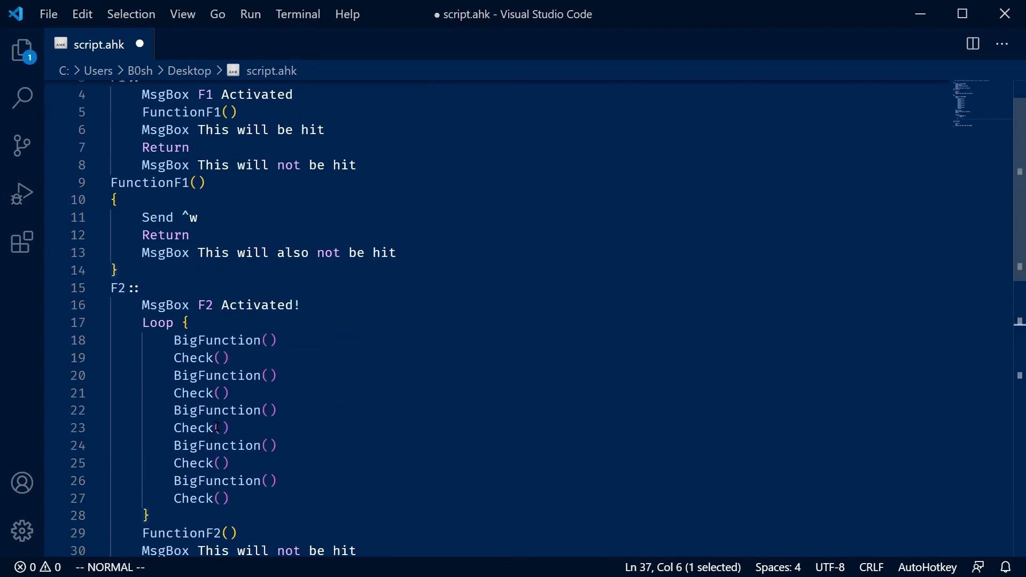
pyautogui.scroll(-3)
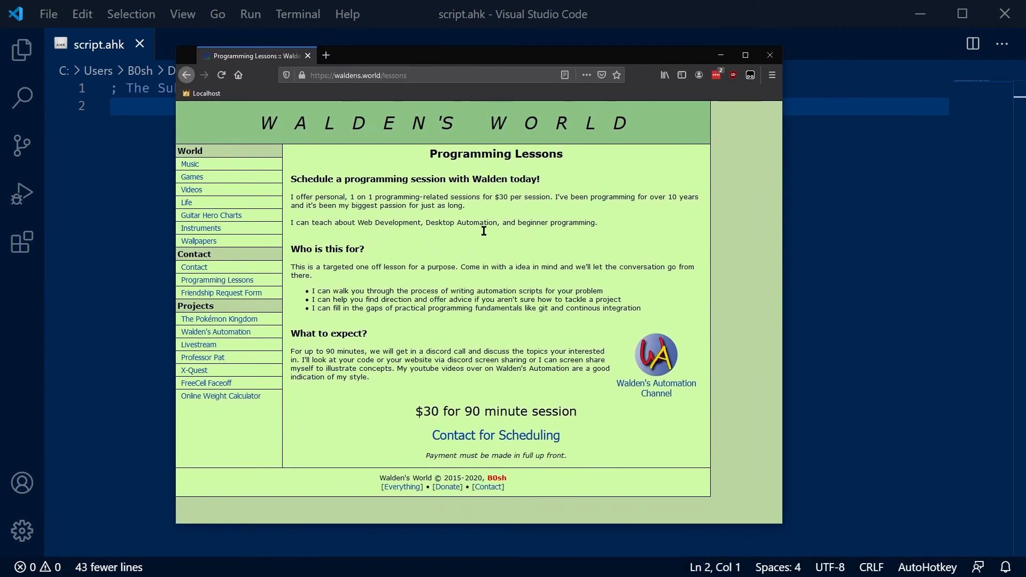
pyautogui.moveTo(541, 242)
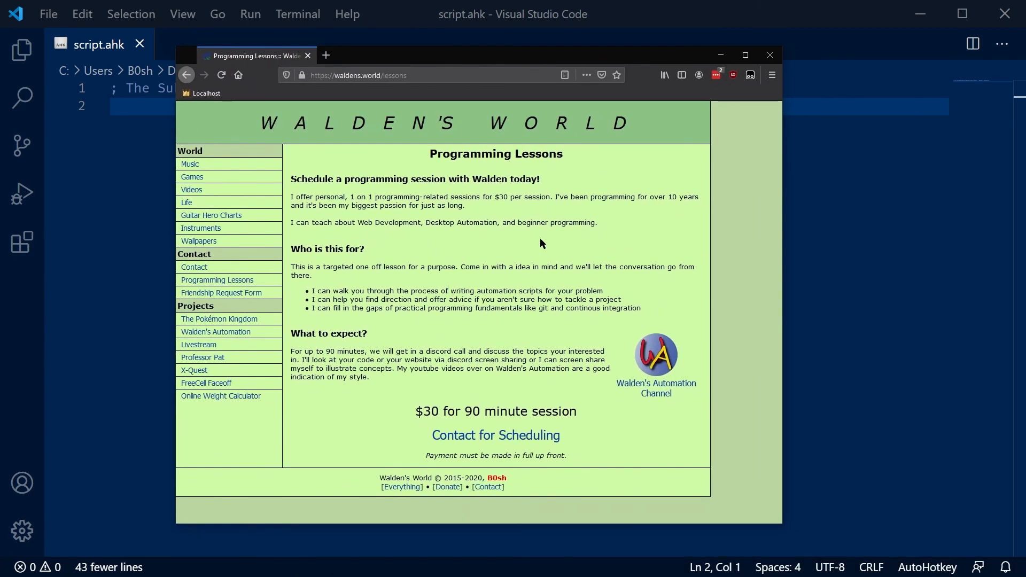
pyautogui.click(656, 355)
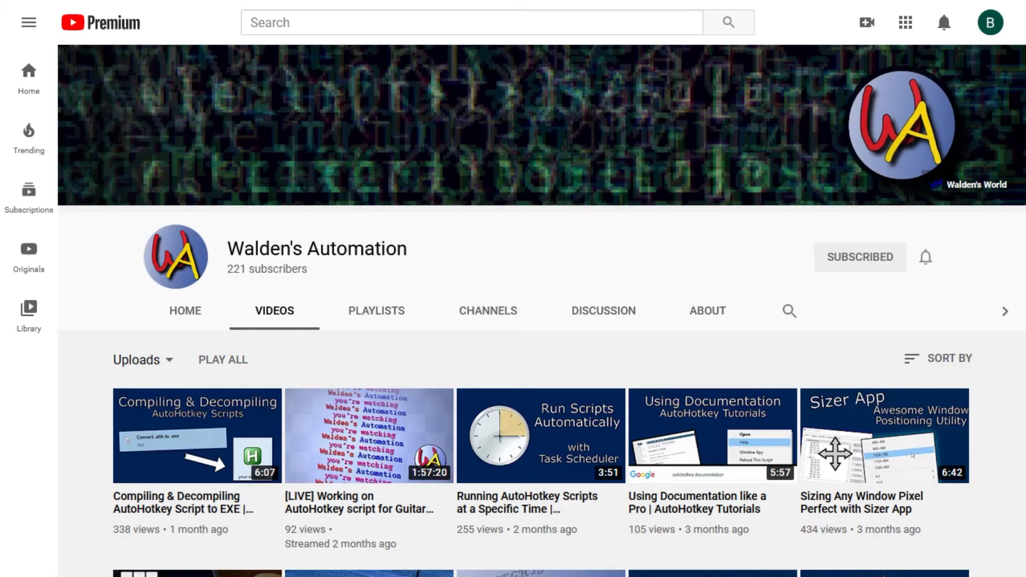
# - Scroll down the Walden's Automation videos list to older uploads
pyautogui.scroll(-3)
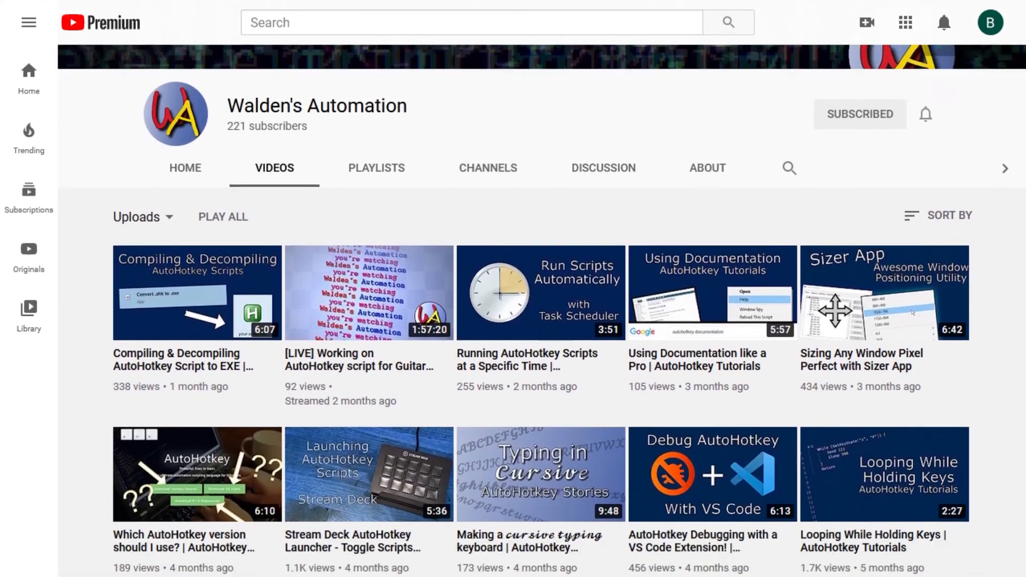
pyautogui.scroll(-3)
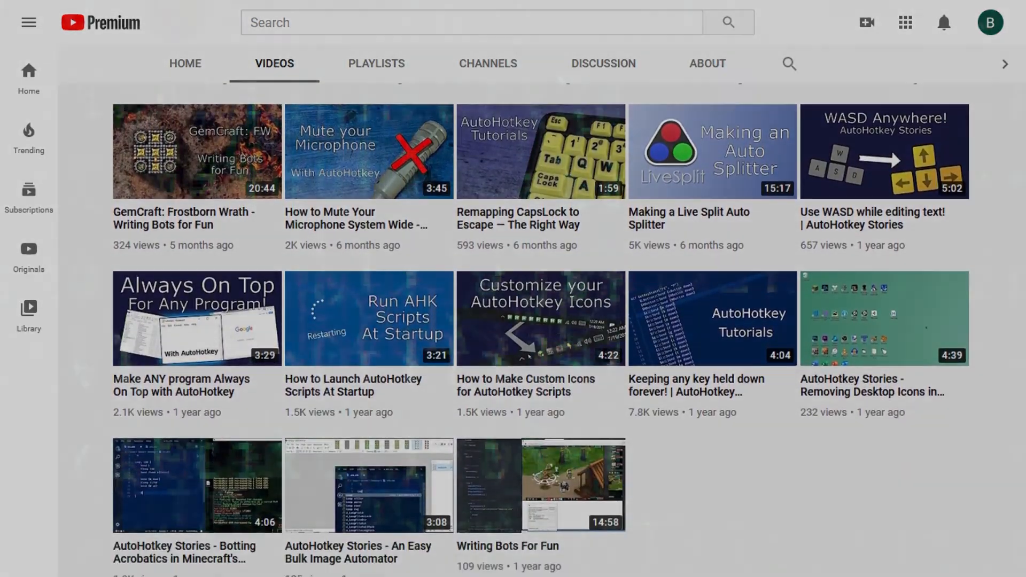